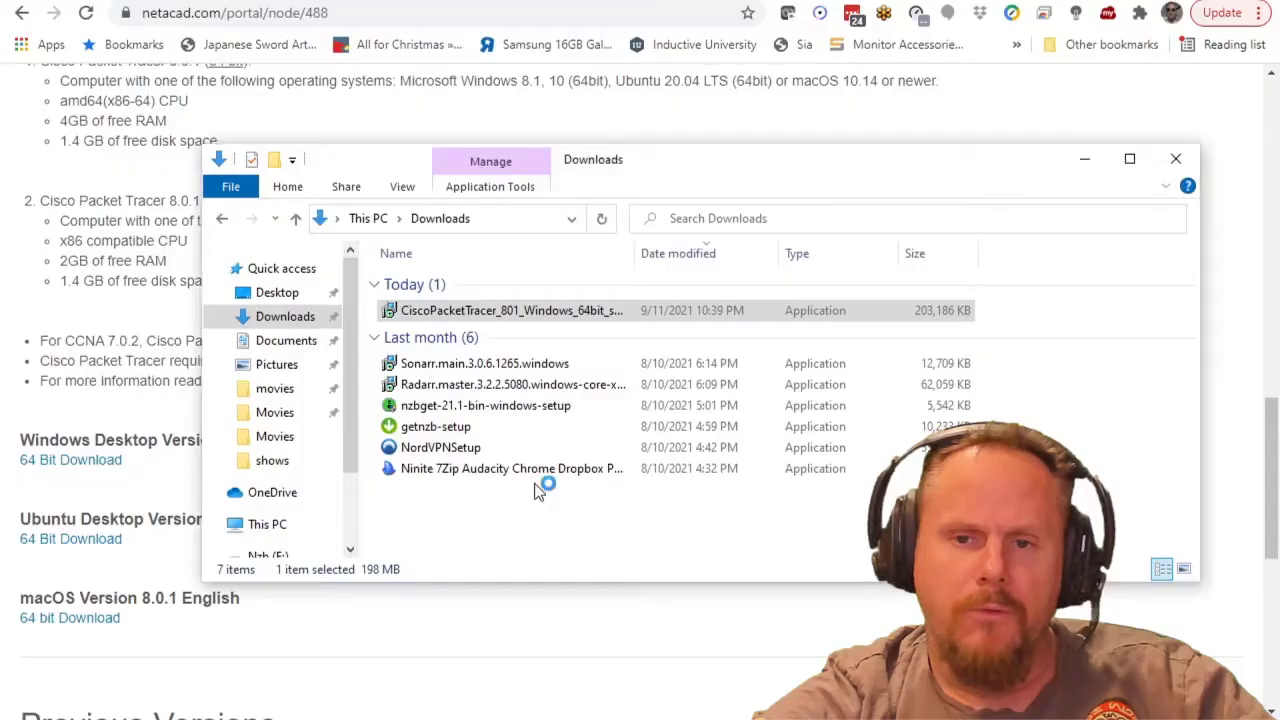
Step: Run the Packet Tracer 8.0.1 installer, accept the license, and install with default folder and shortcuts
{"action": "double_click", "coordinate": [510, 310]}
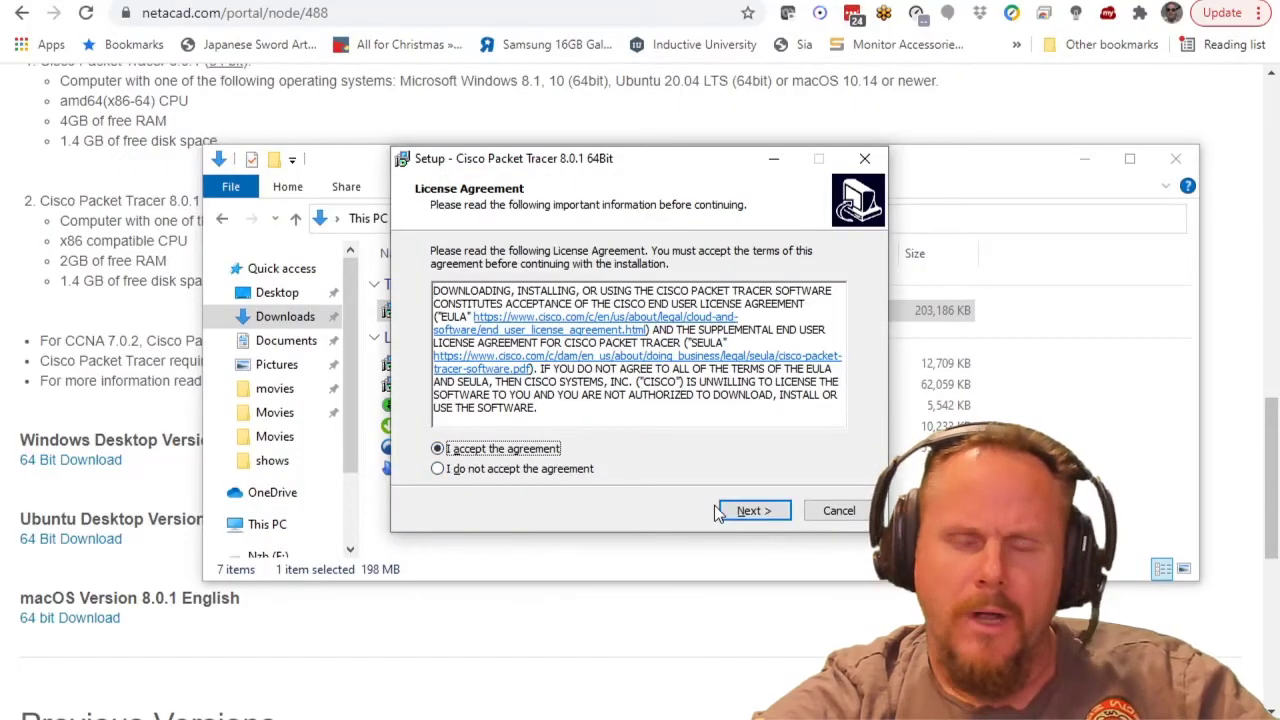
{"action": "left_click", "coordinate": [753, 510]}
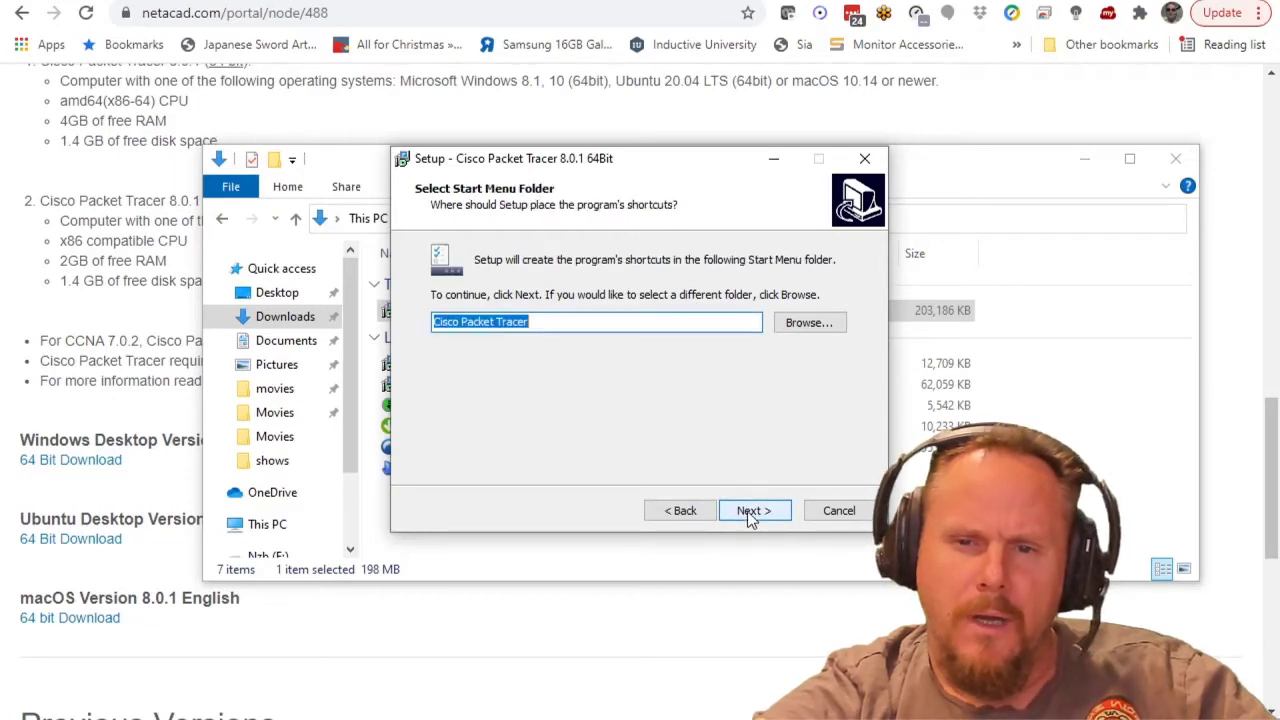
{"action": "left_click", "coordinate": [753, 510]}
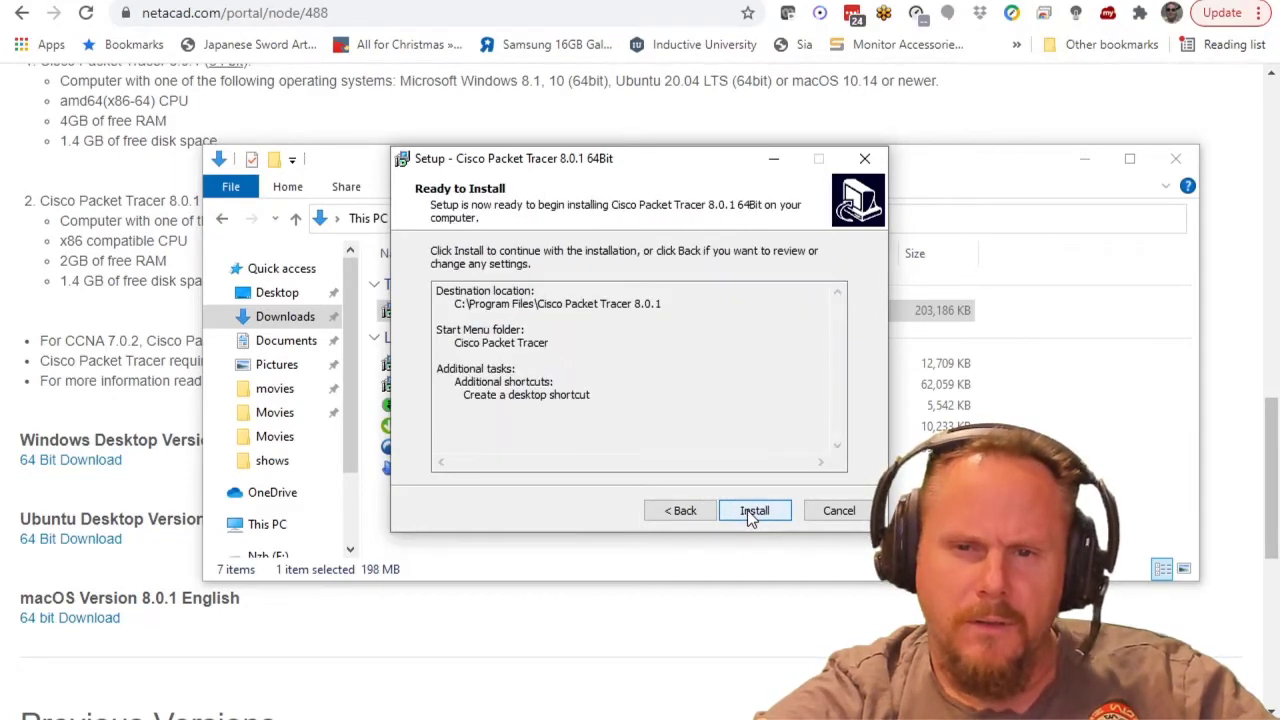
{"action": "left_click", "coordinate": [754, 510]}
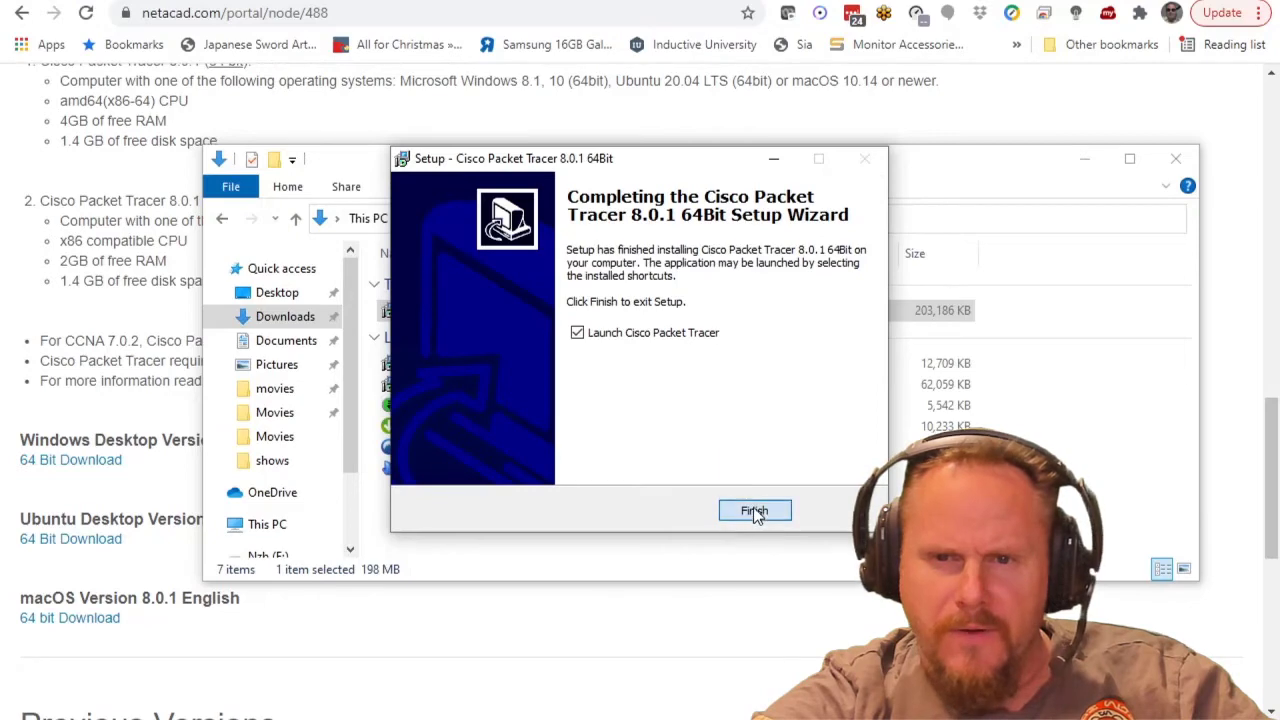
Step: Launch Packet Tracer with multi-user enabled and allow firewall access on private and public networks
{"action": "left_click", "coordinate": [754, 511]}
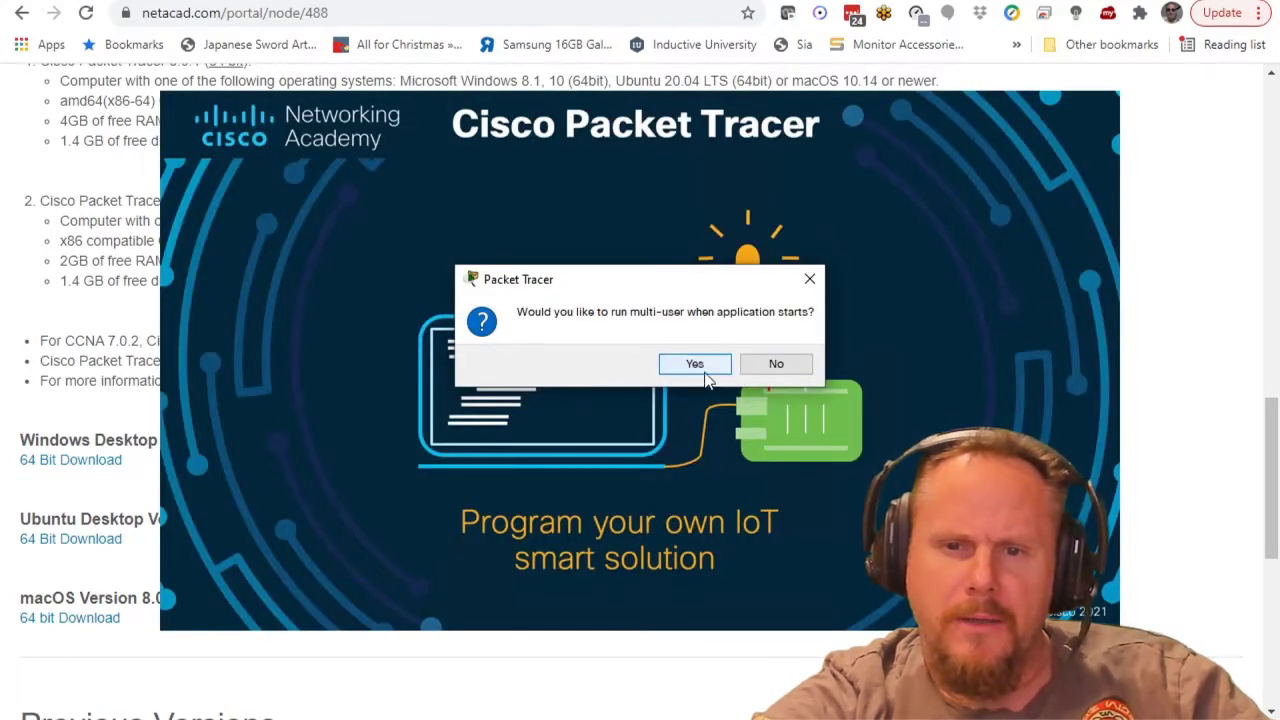
{"action": "left_click", "coordinate": [695, 363]}
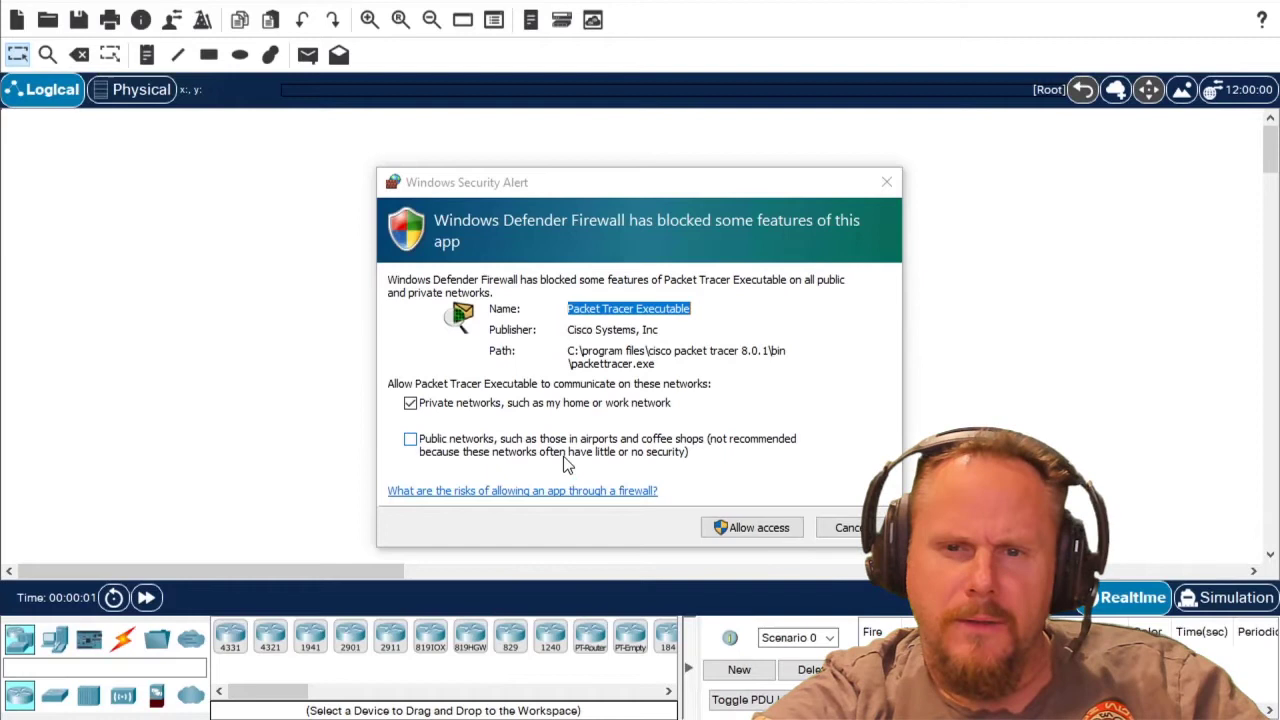
{"action": "left_click", "coordinate": [410, 439]}
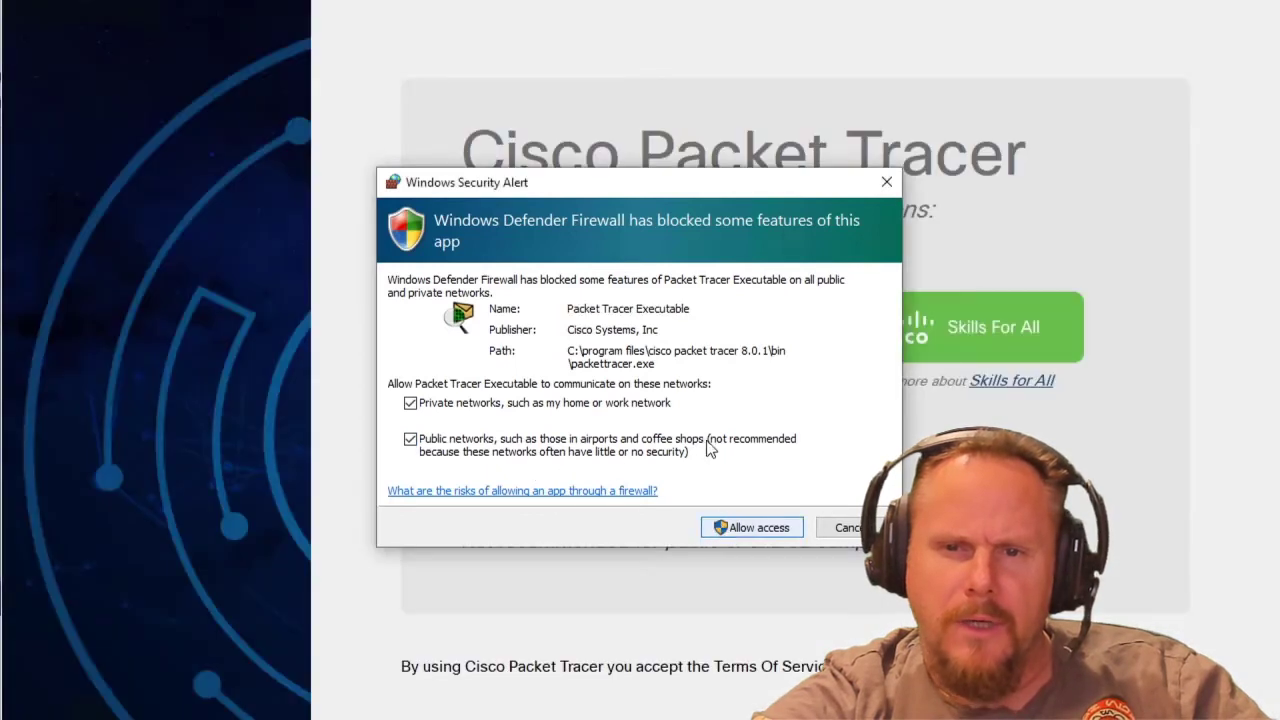
{"action": "left_click", "coordinate": [751, 527]}
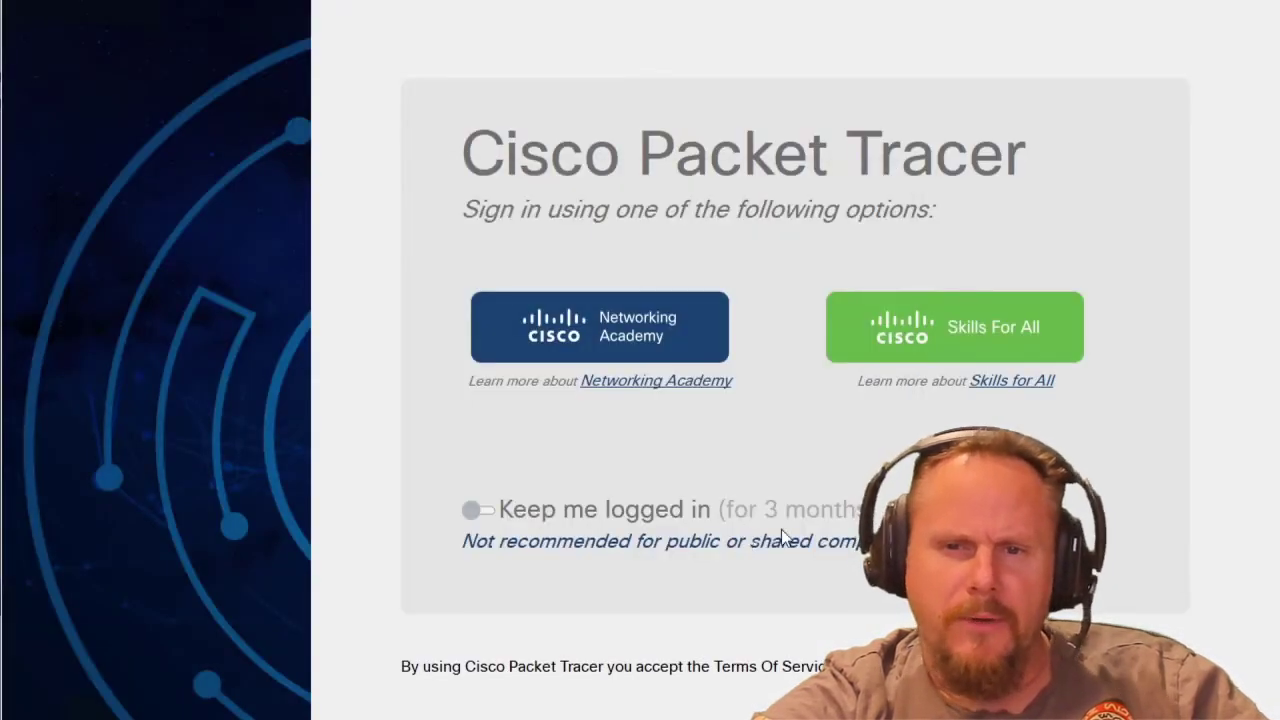
{"action": "mouse_move", "coordinate": [660, 388]}
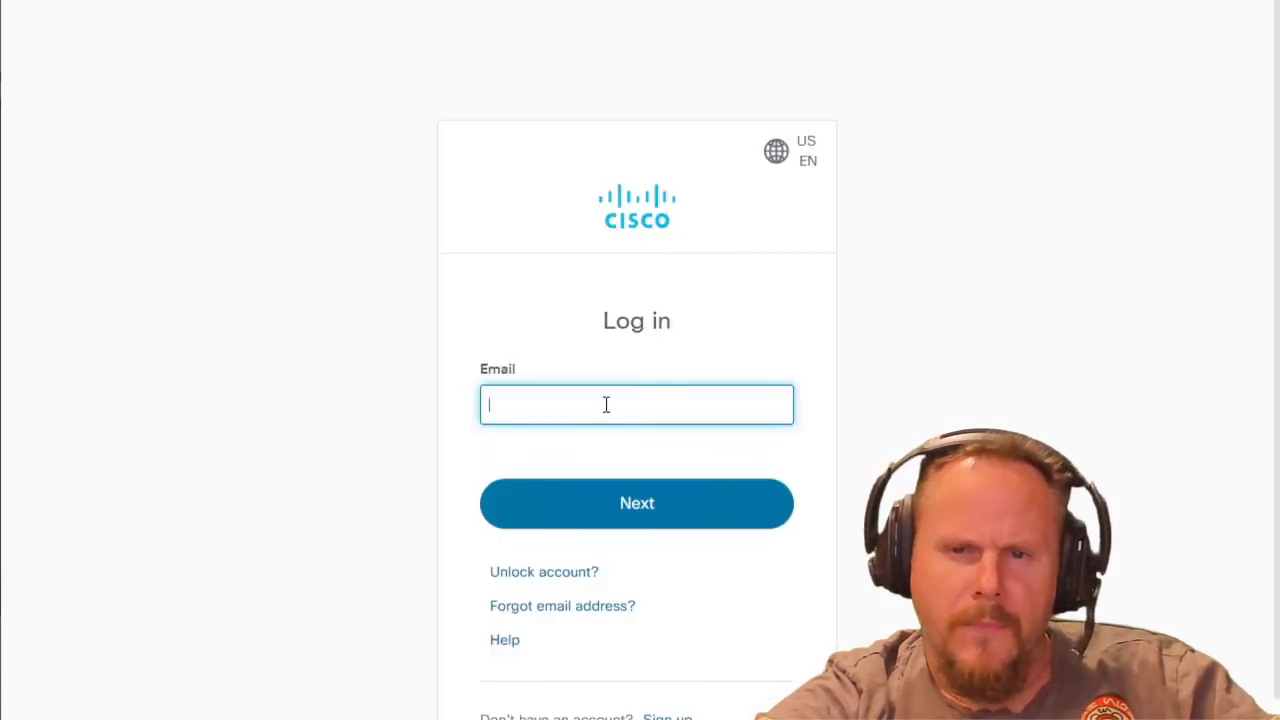
Step: Enter the Cisco account email on the Log in page to sign in
{"action": "type", "text": "don"}
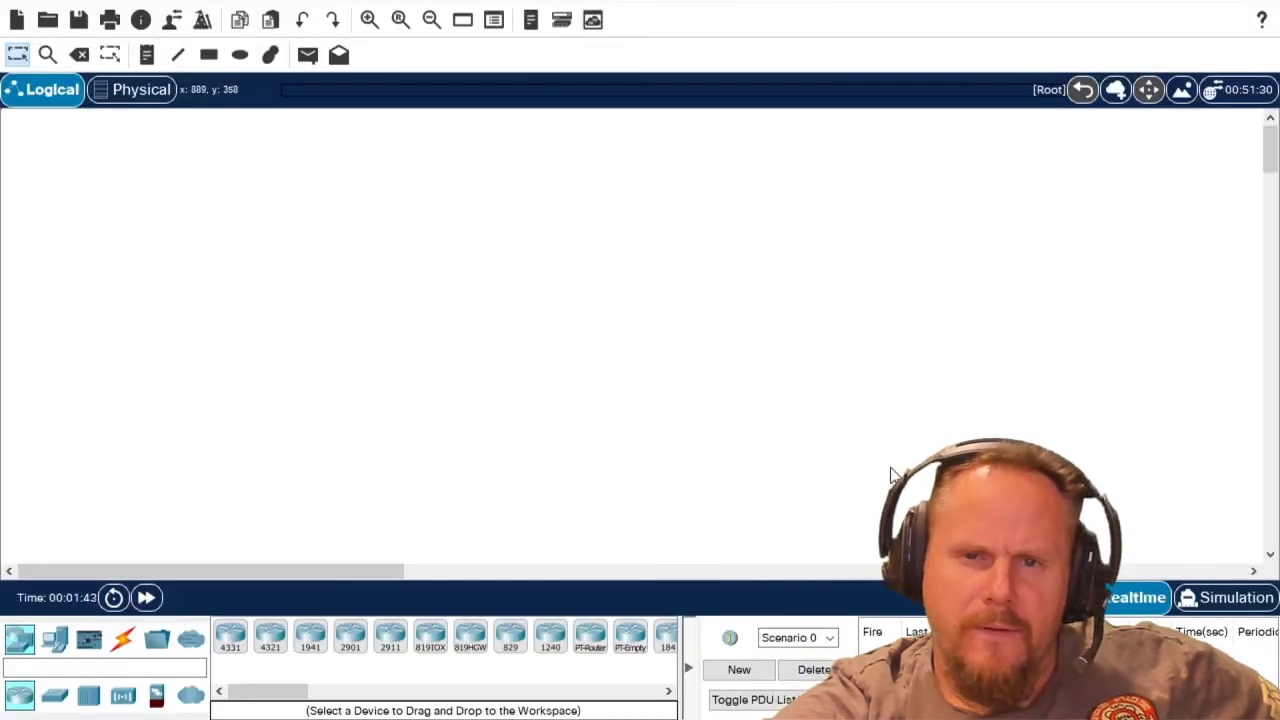
{"action": "mouse_move", "coordinate": [914, 380]}
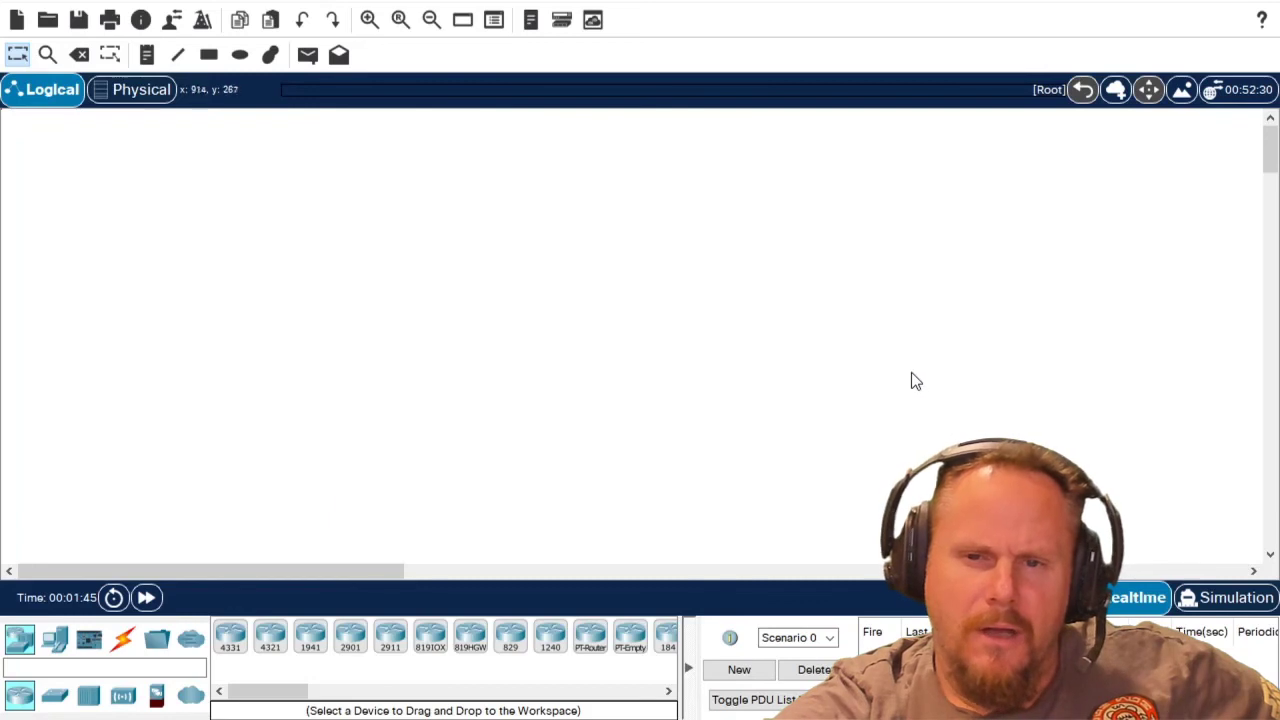
{"action": "mouse_move", "coordinate": [491, 296]}
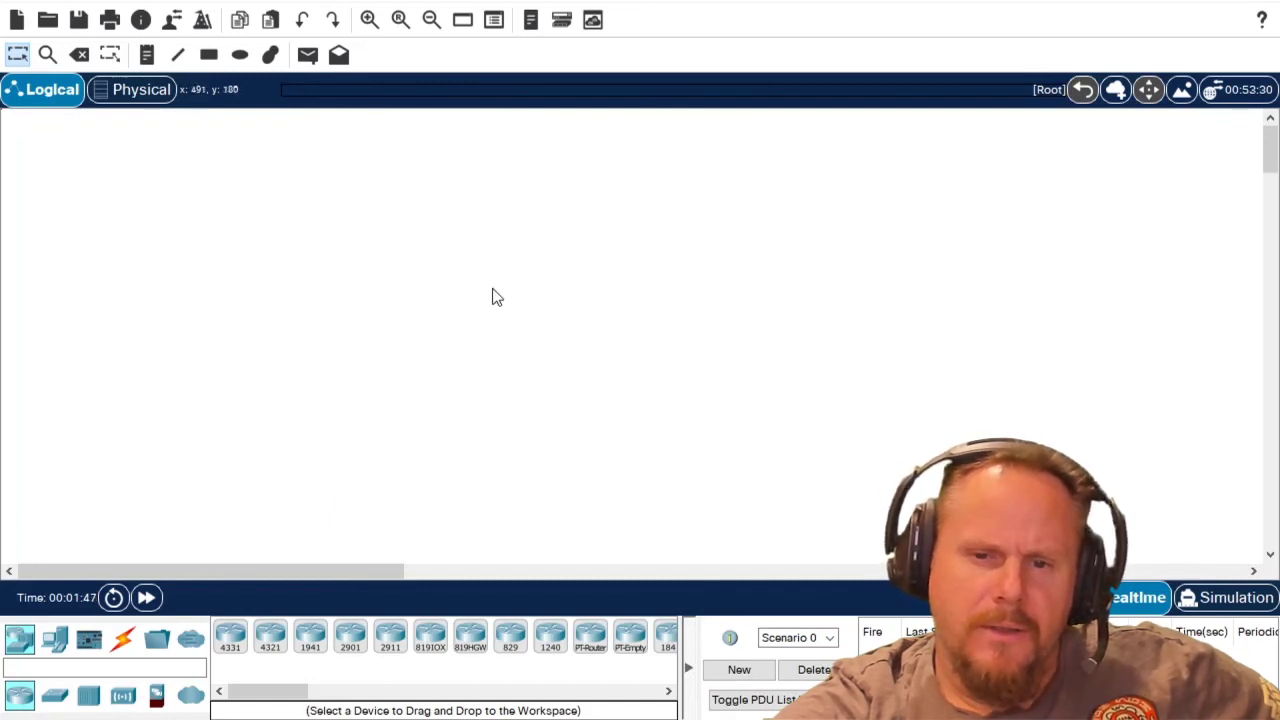